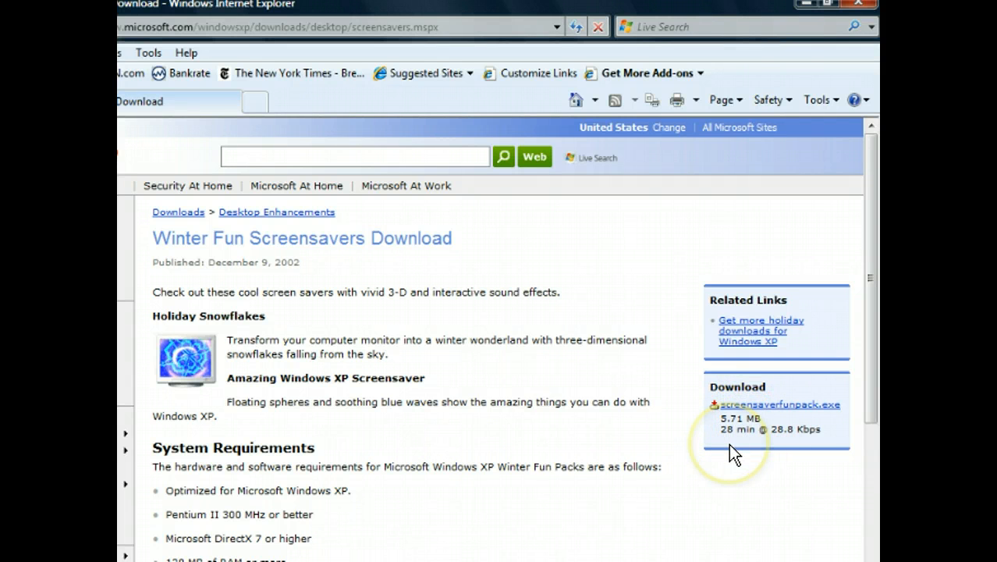
{"action": "mouse_move", "coordinate": [638, 493]}
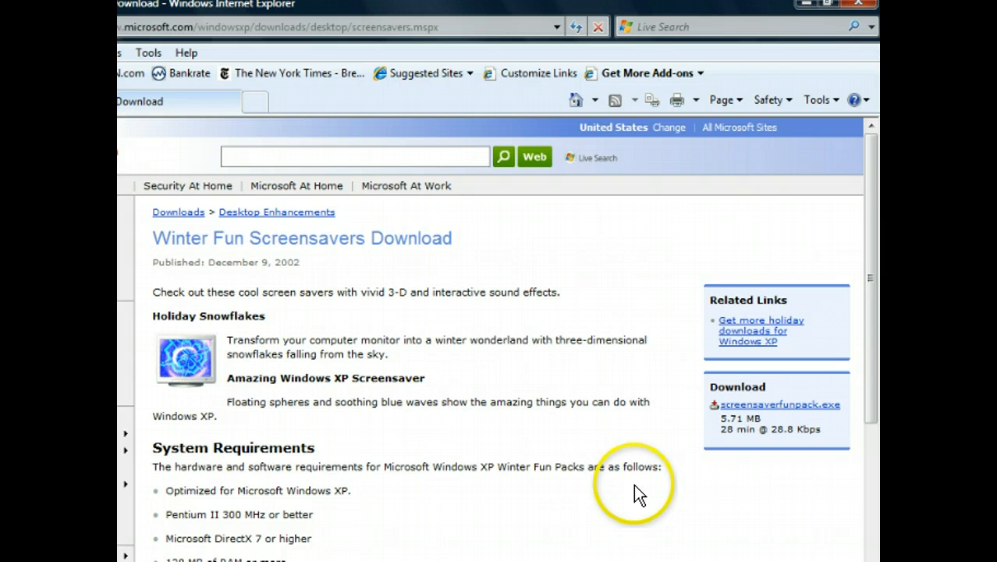
{"action": "mouse_move", "coordinate": [596, 445]}
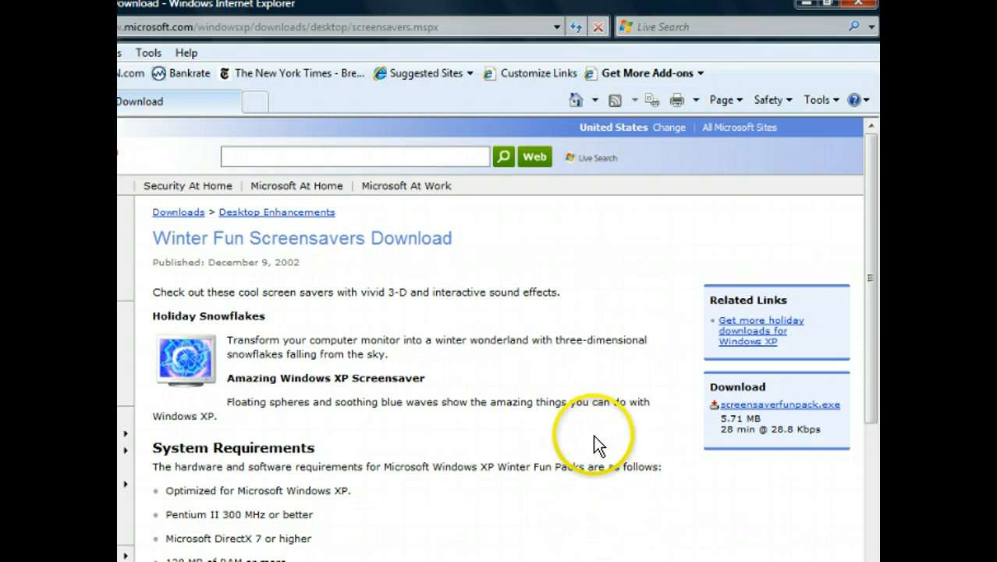
Step: Follow the screensaverfunpack.exe link to the Microsoft Download Center page
{"action": "left_click", "coordinate": [779, 404]}
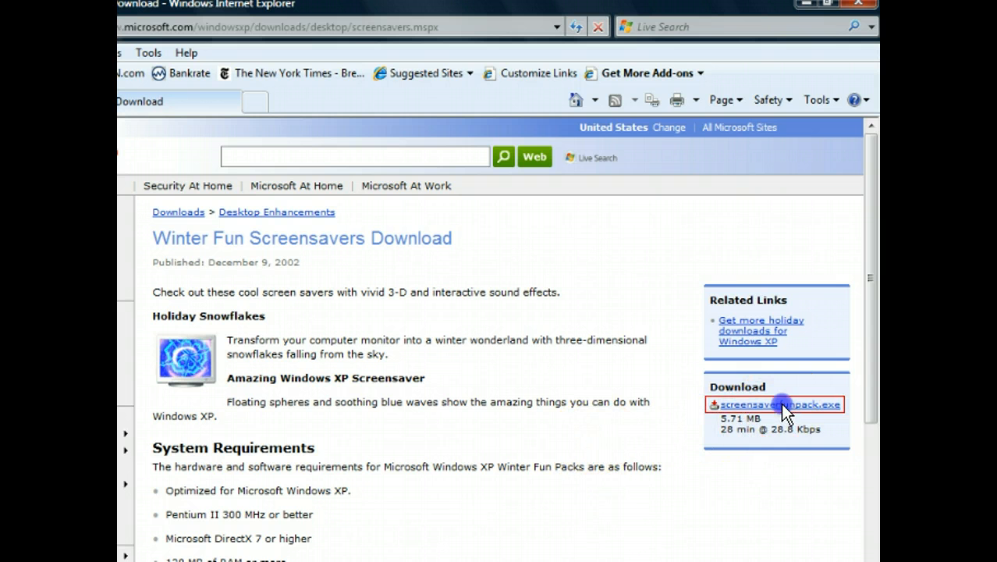
{"action": "left_click", "coordinate": [778, 404]}
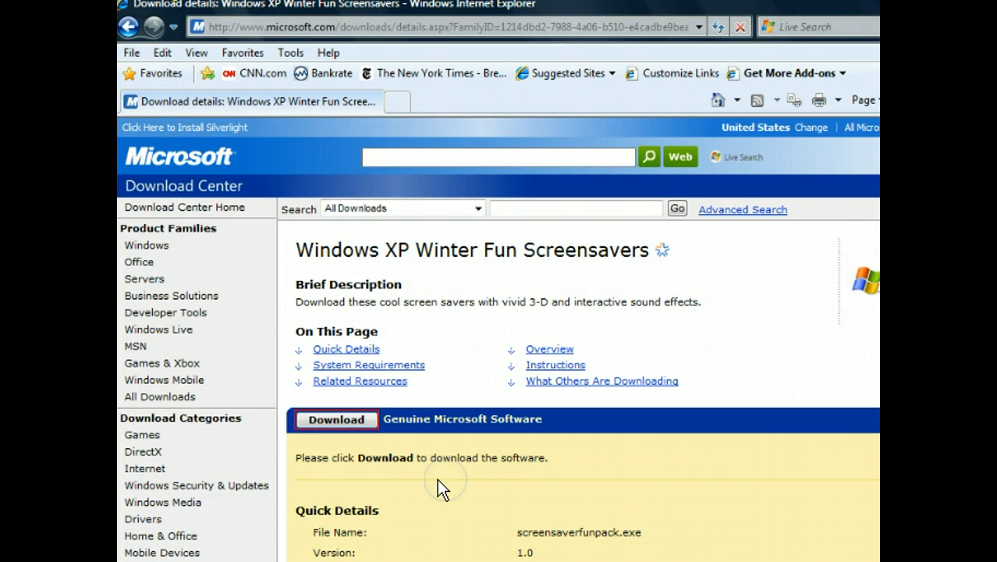
Step: Start the screensaverfunpack.exe download and choose Save instead of Run
{"action": "left_click", "coordinate": [335, 420]}
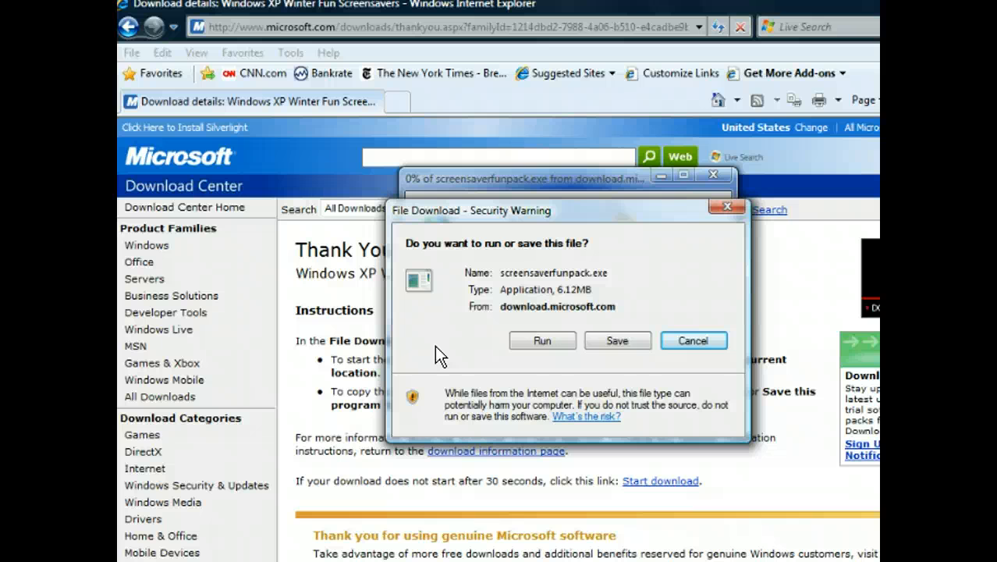
{"action": "mouse_move", "coordinate": [624, 381]}
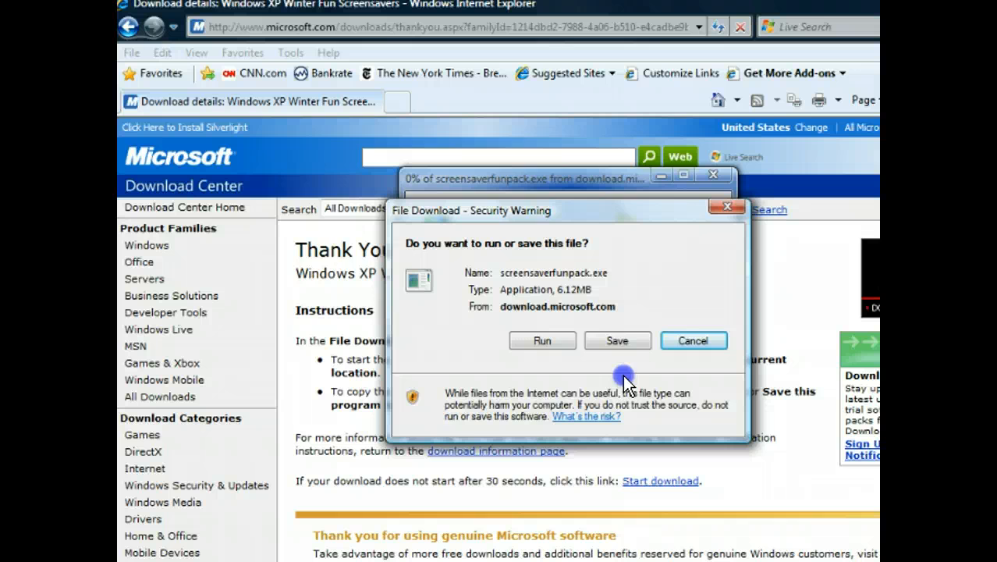
{"action": "left_click", "coordinate": [616, 340]}
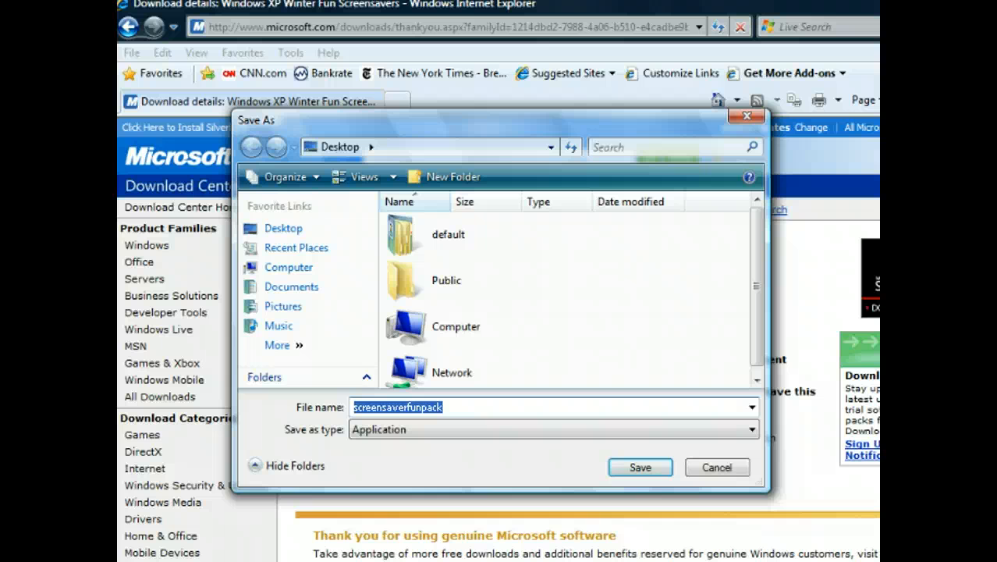
Step: Name the download 'screen saver' for saving to the Desktop
{"action": "type", "text": "s"}
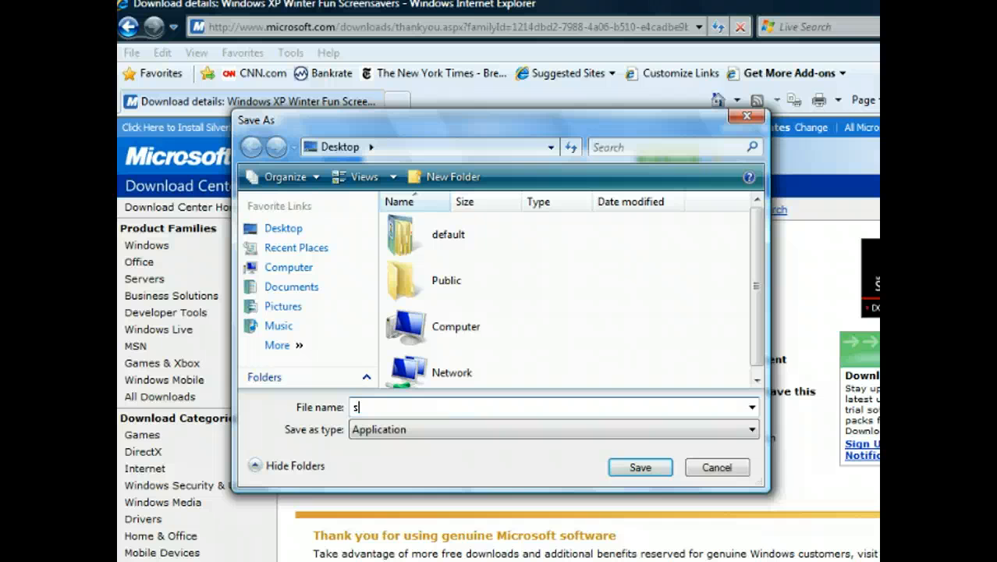
{"action": "type", "text": "creen"}
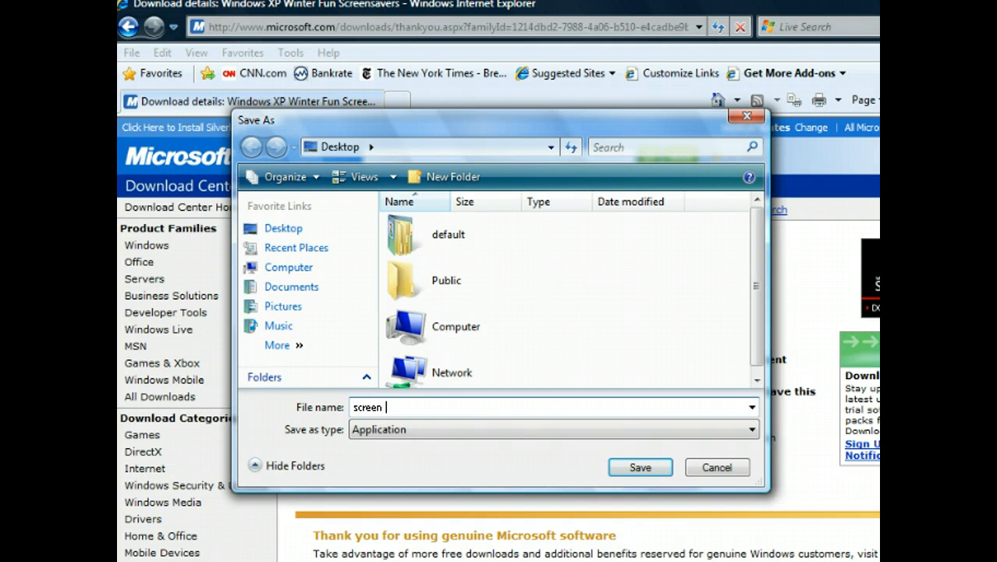
{"action": "type", "text": "saver"}
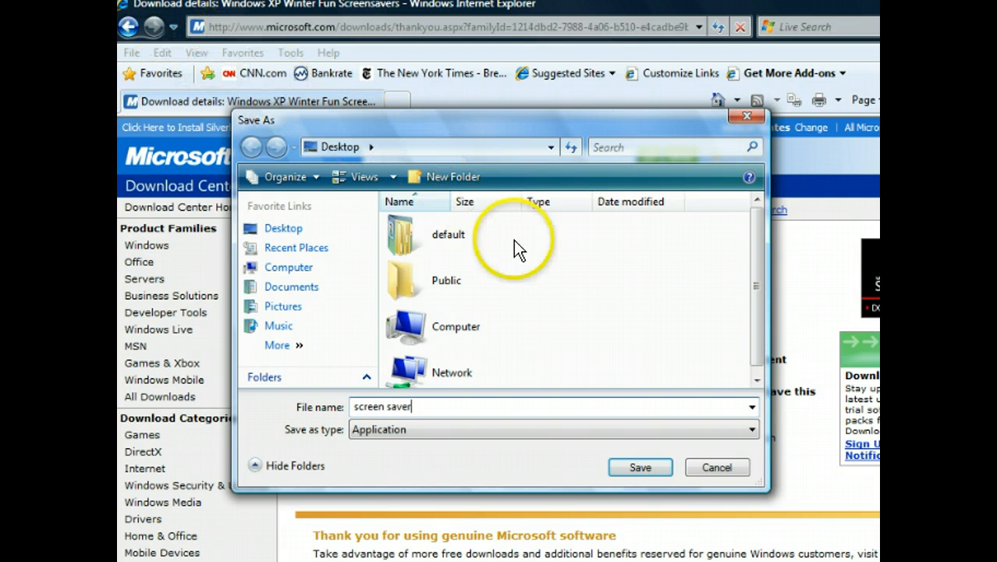
{"action": "mouse_move", "coordinate": [596, 437]}
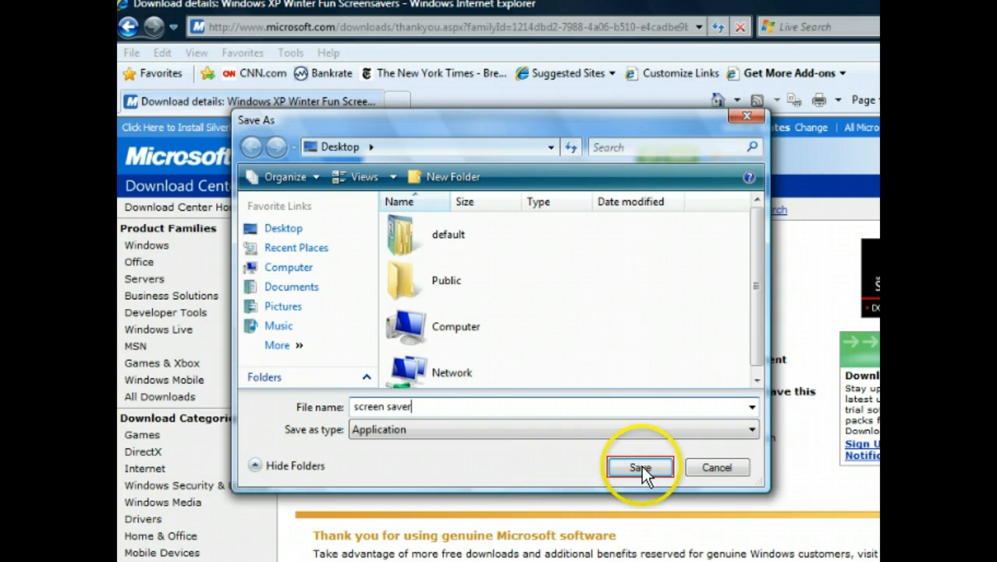
Step: Save screen saver.exe to the Desktop and dismiss the Download Complete window
{"action": "left_click", "coordinate": [640, 469]}
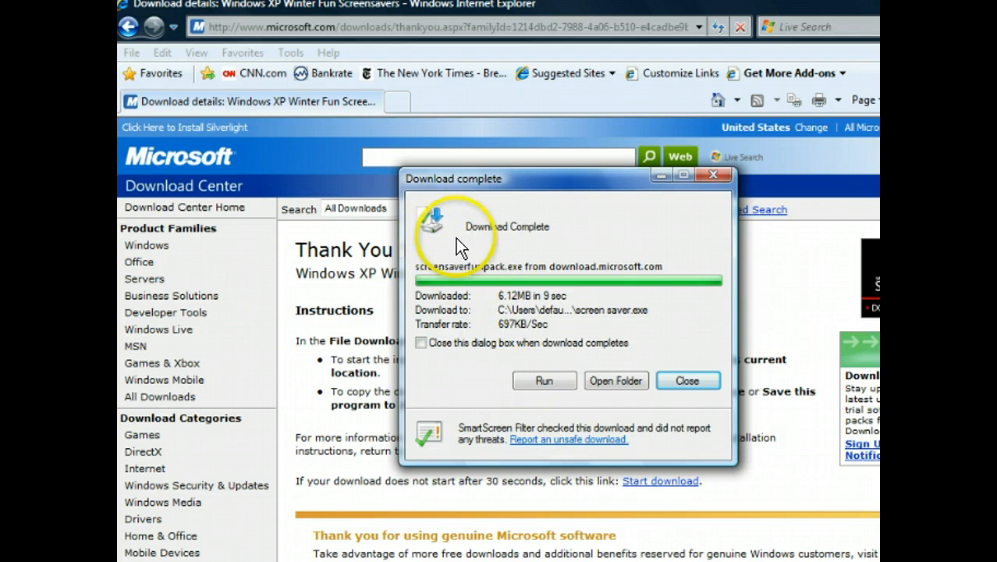
{"action": "mouse_move", "coordinate": [545, 247]}
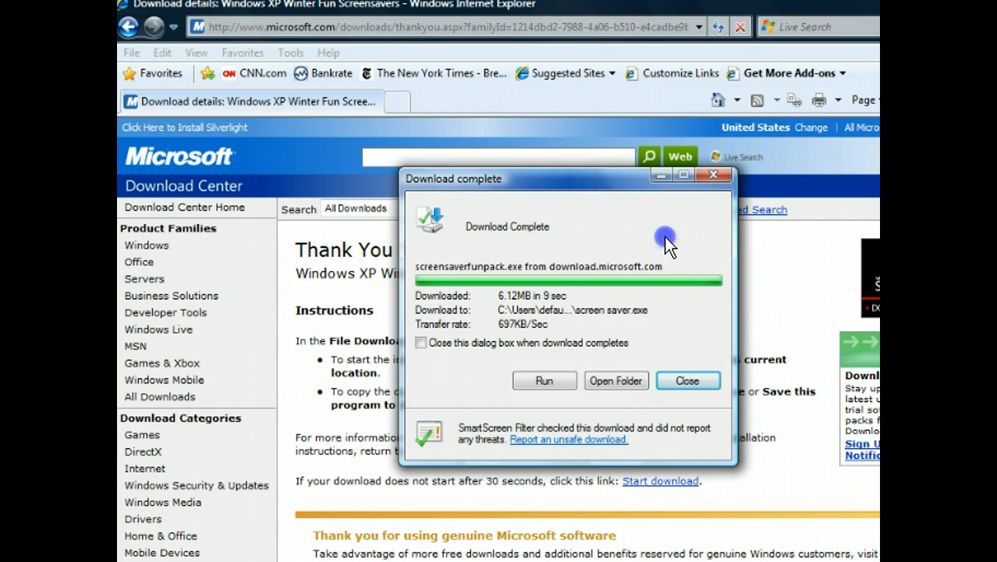
{"action": "left_click", "coordinate": [686, 381]}
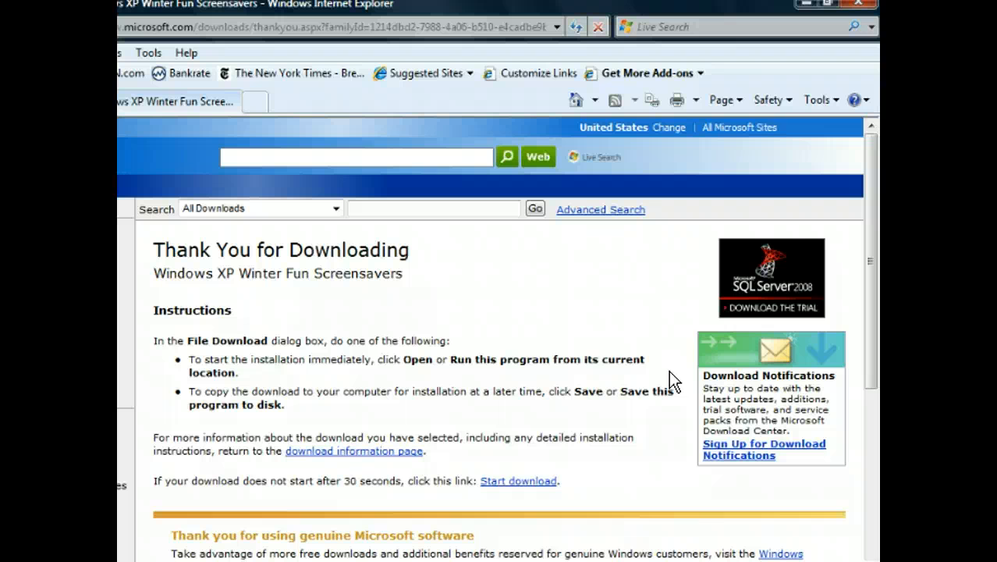
{"action": "mouse_move", "coordinate": [632, 291]}
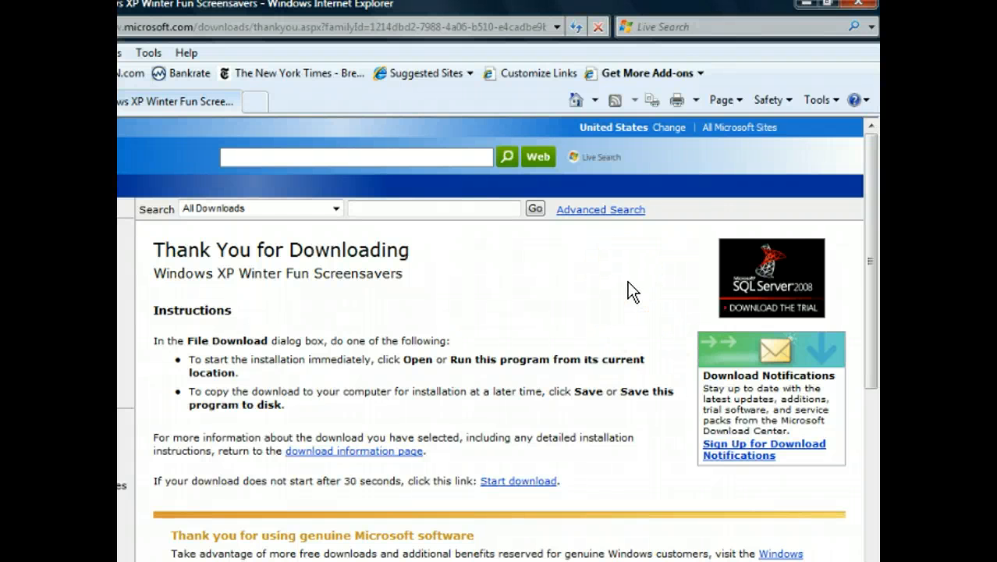
{"action": "mouse_move", "coordinate": [736, 75]}
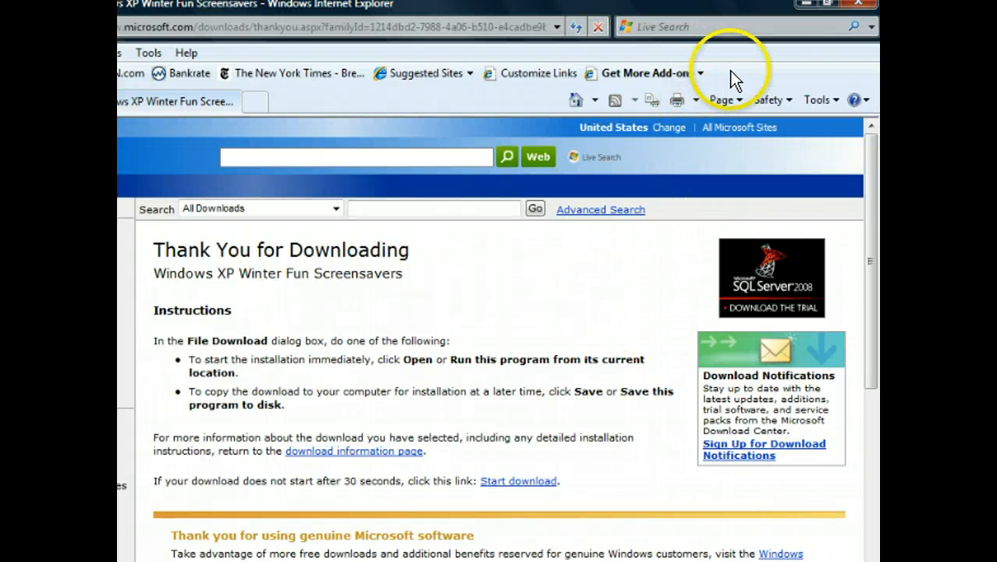
{"action": "mouse_move", "coordinate": [788, 47]}
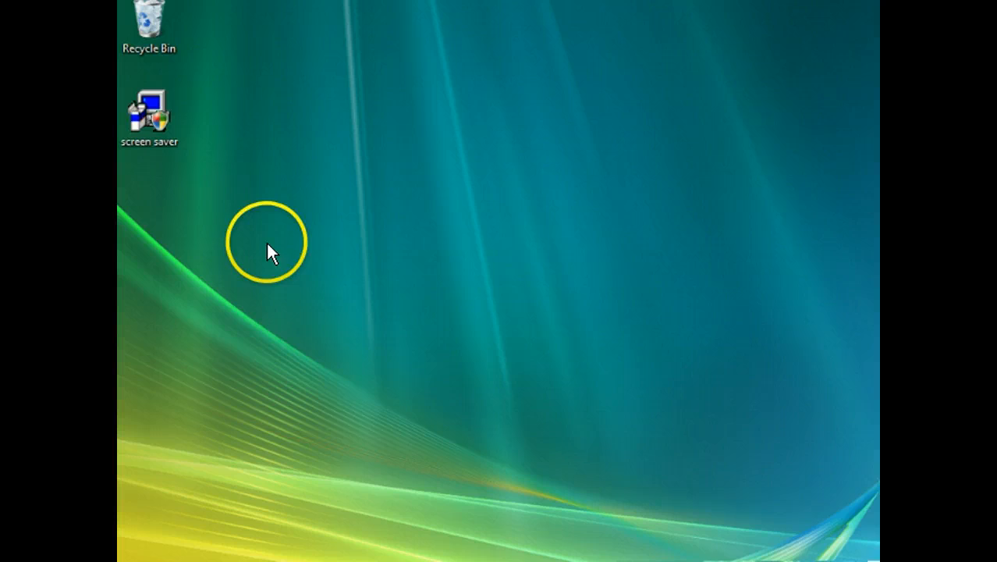
{"action": "mouse_move", "coordinate": [204, 240]}
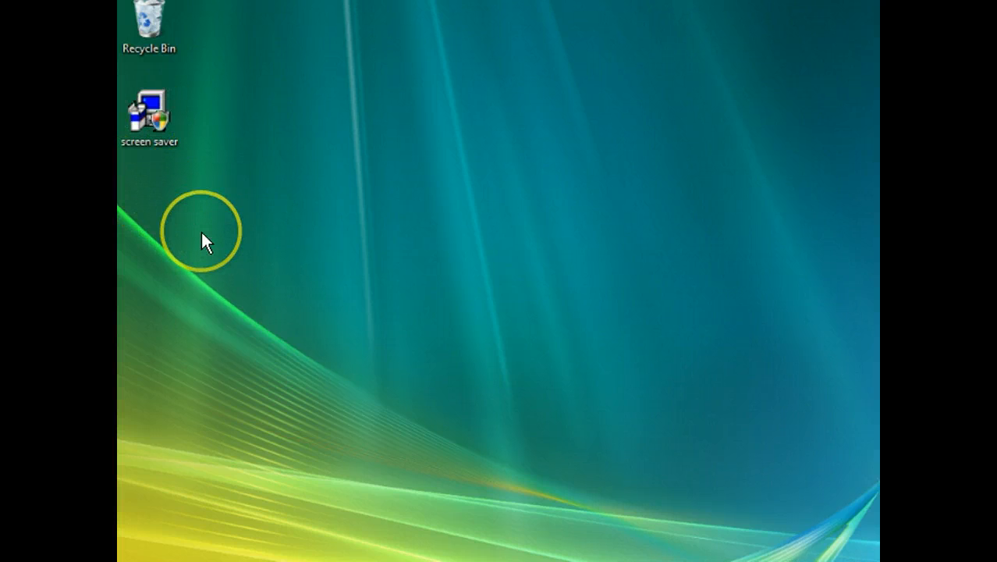